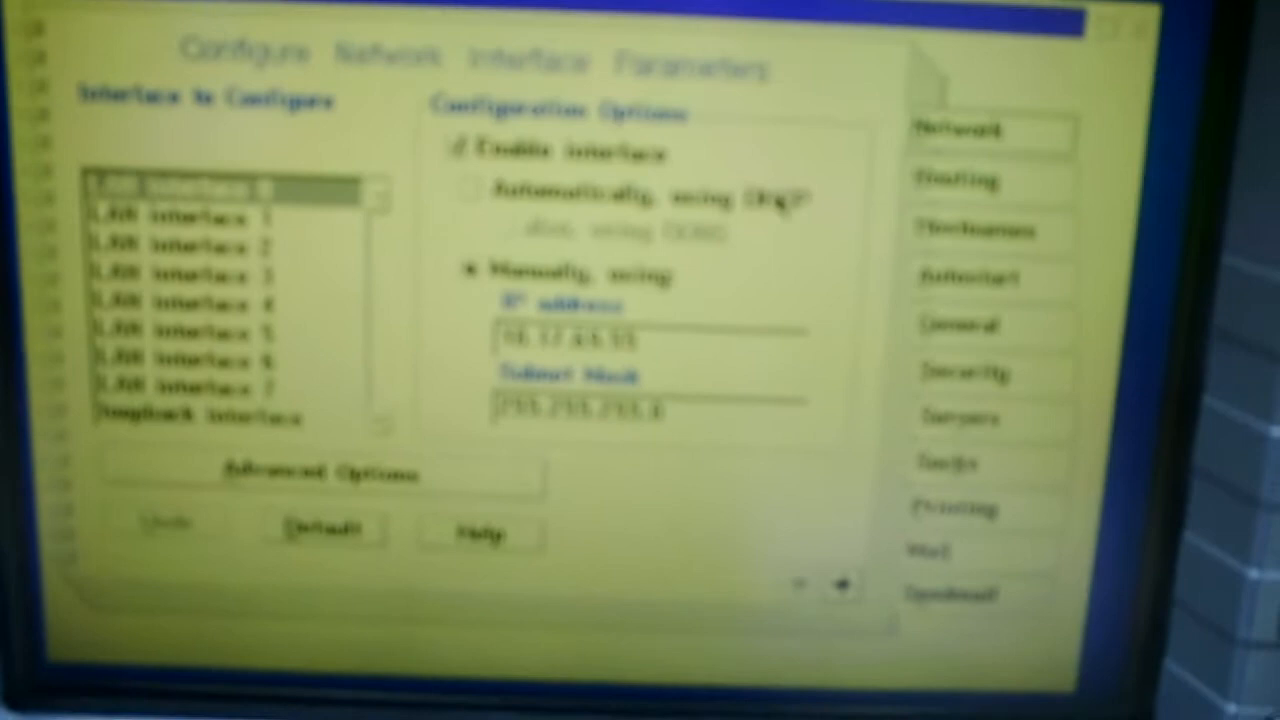
View the Sendmail page's directories, then return to LAN interface 0's manual IP and subnet mask
{"action": "left_click", "coordinate": [957, 181]}
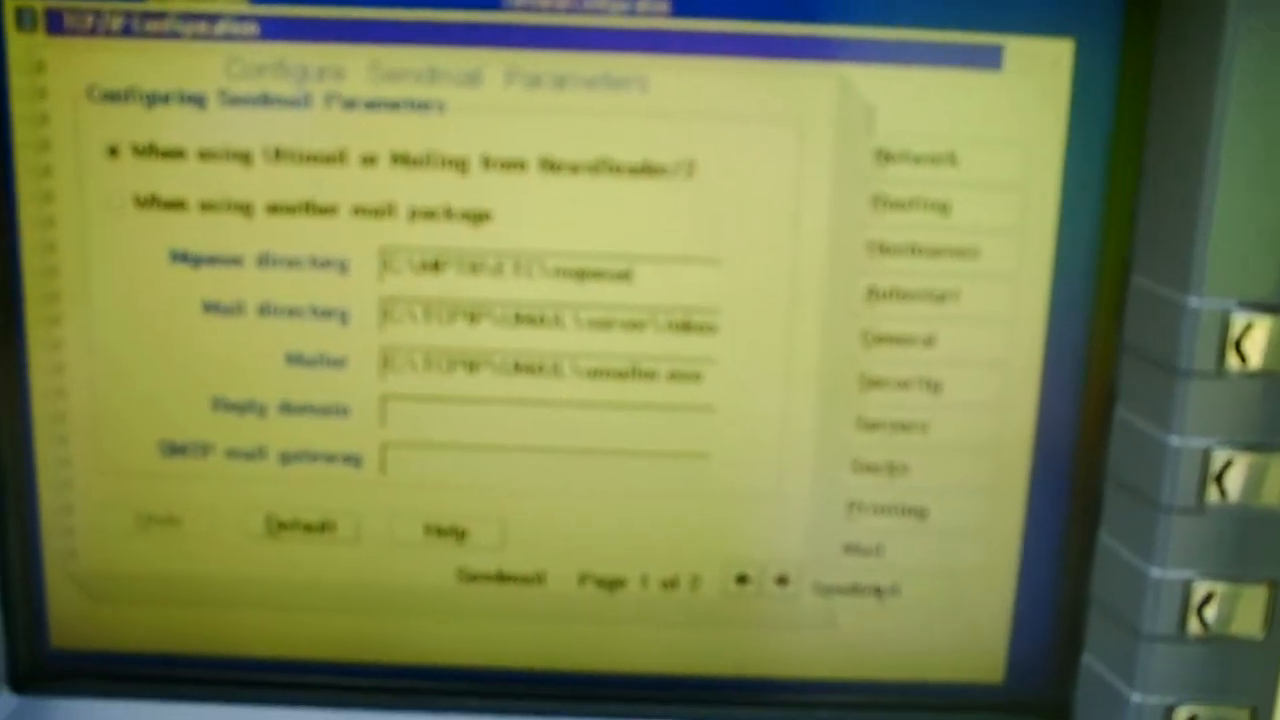
{"action": "left_click", "coordinate": [905, 157]}
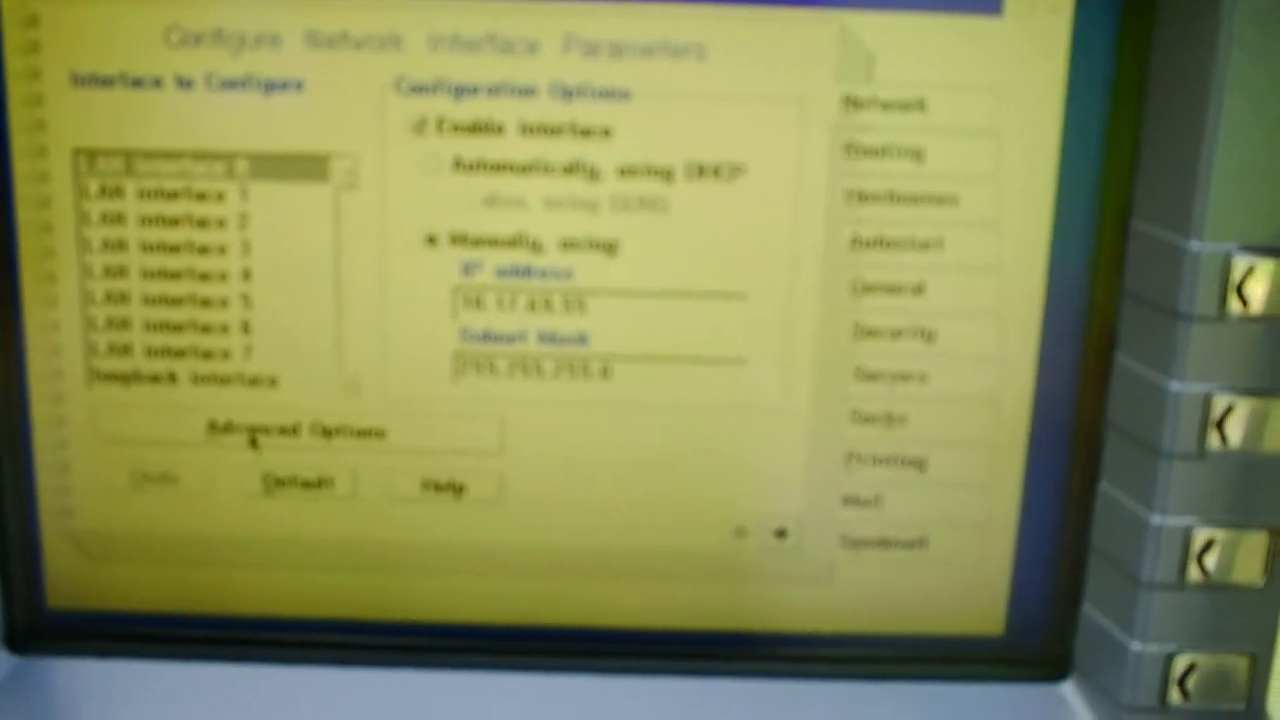